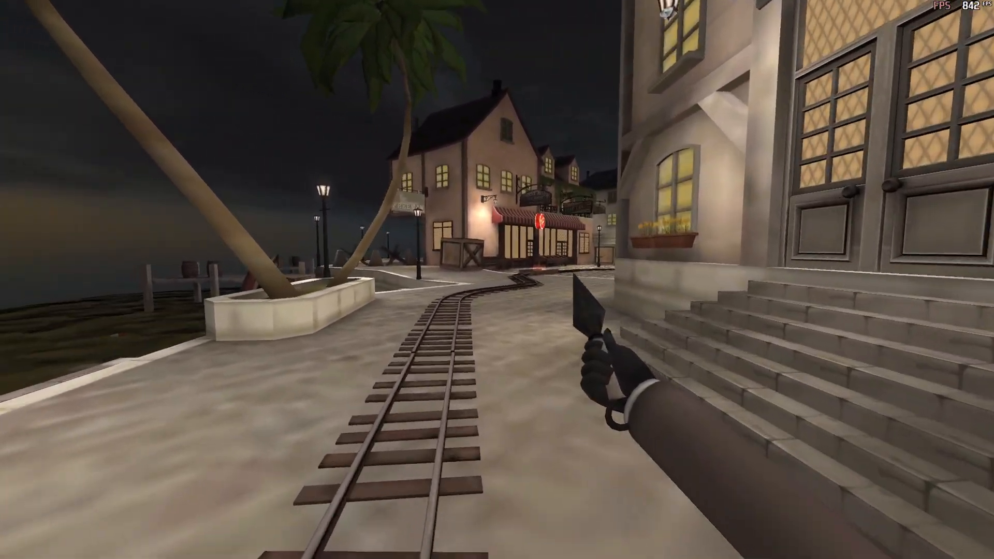
mouse_move(497, 280)
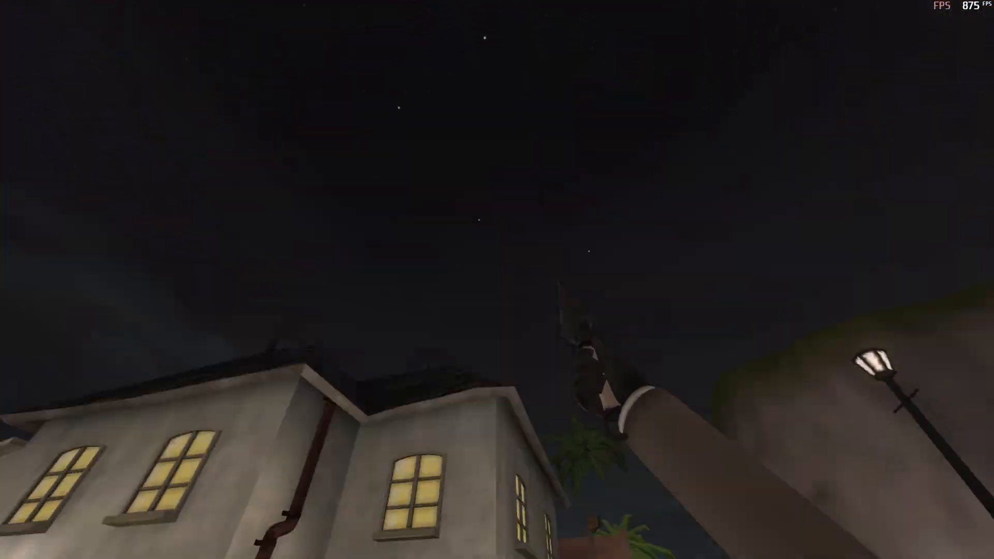
mouse_move(497, 280)
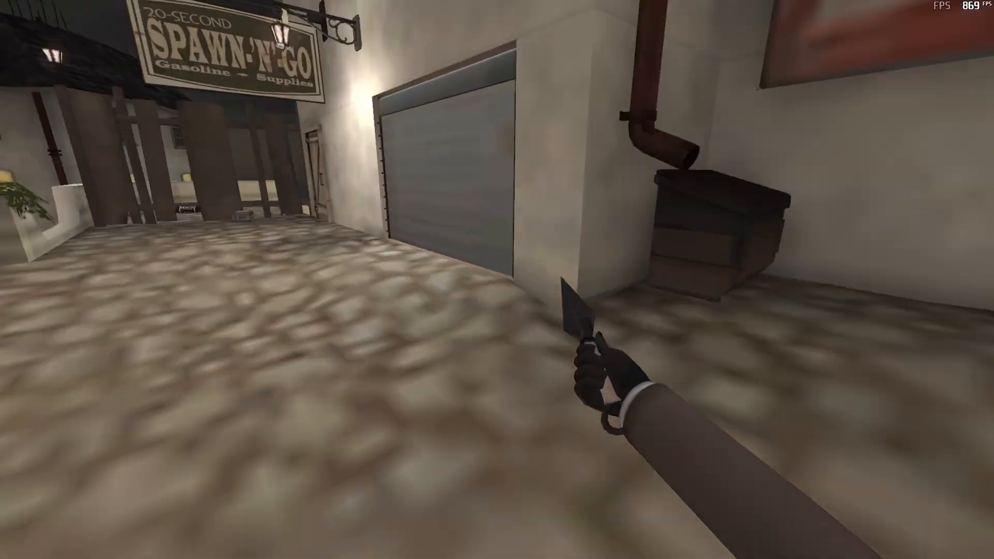
mouse_move(497, 280)
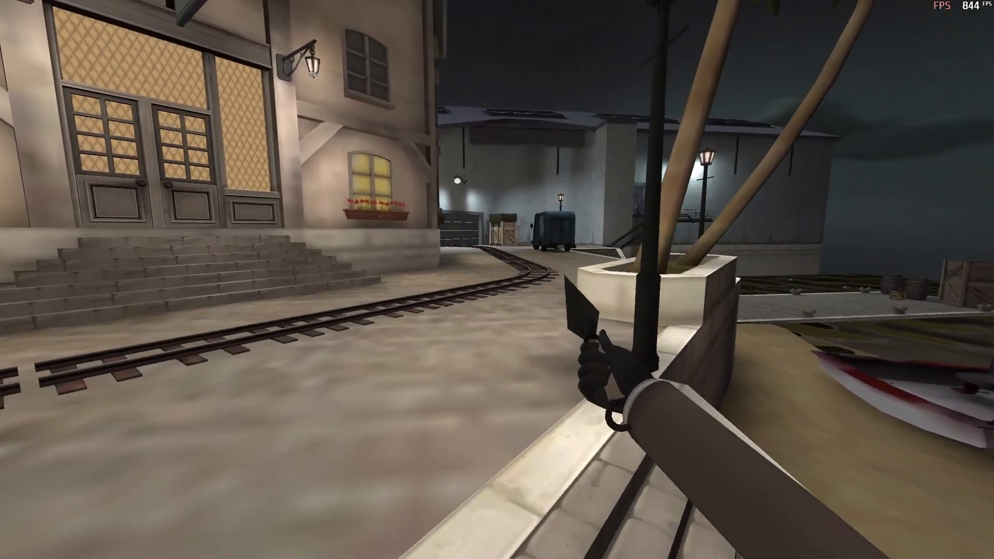
Step: Leave the map for Team Fortress 2's main menu
key("Escape")
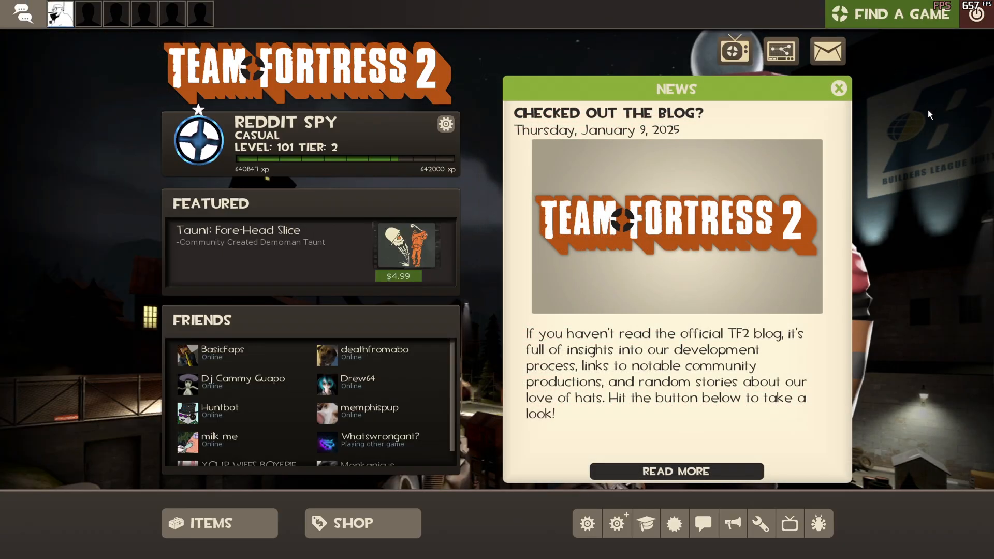
left_click(838, 88)
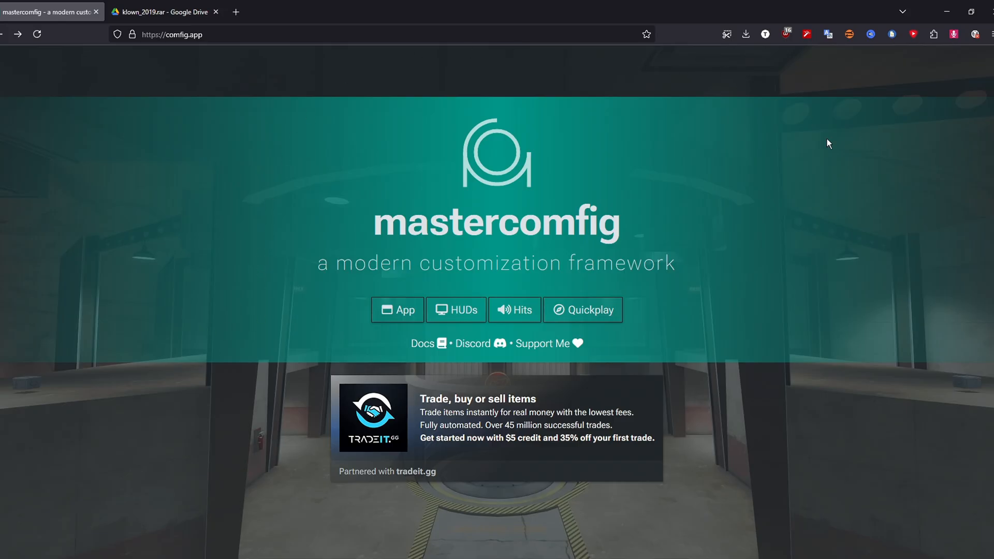
mouse_move(388, 302)
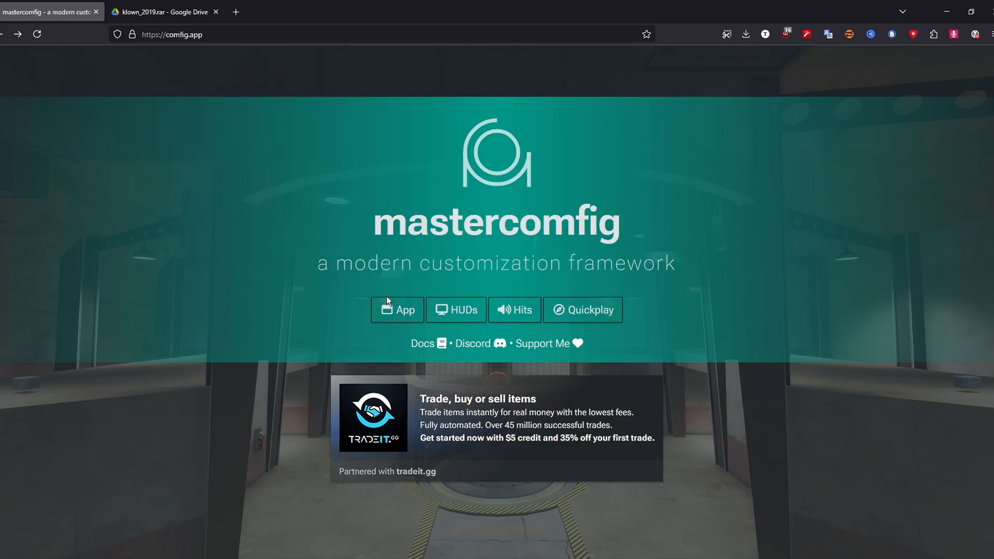
Step: In the mastercomfig app, review the modules and keep water quality at Medium High
left_click(397, 310)
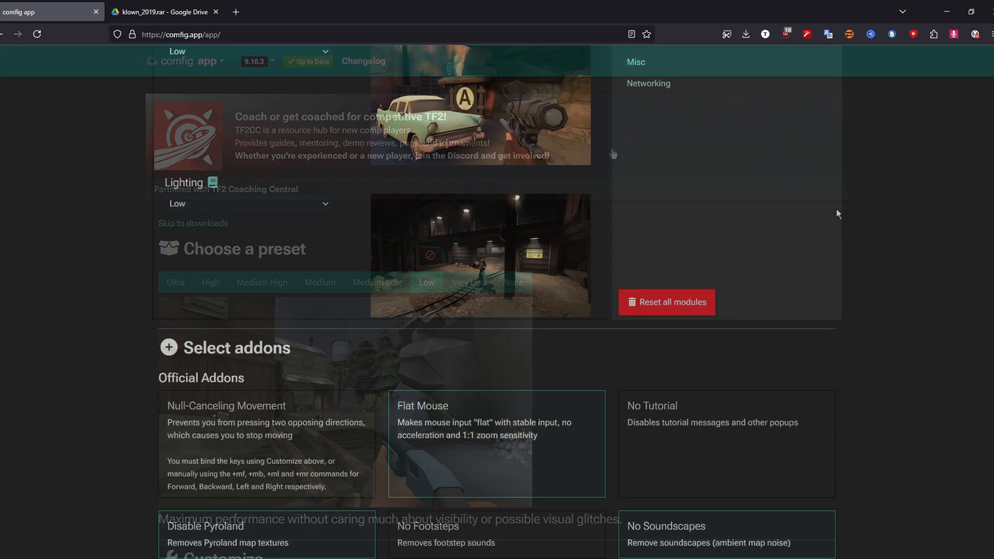
scroll("up", 3)
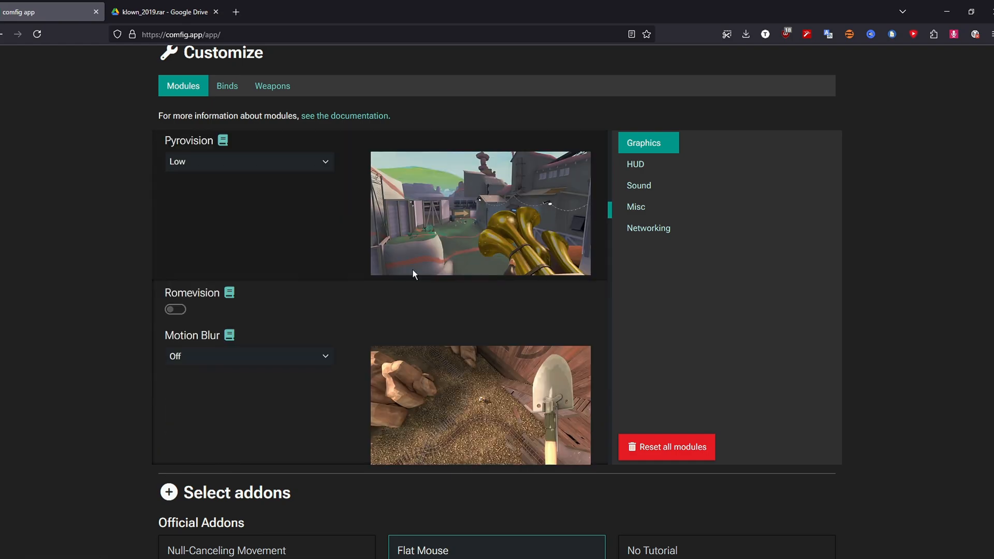
scroll("down", 3)
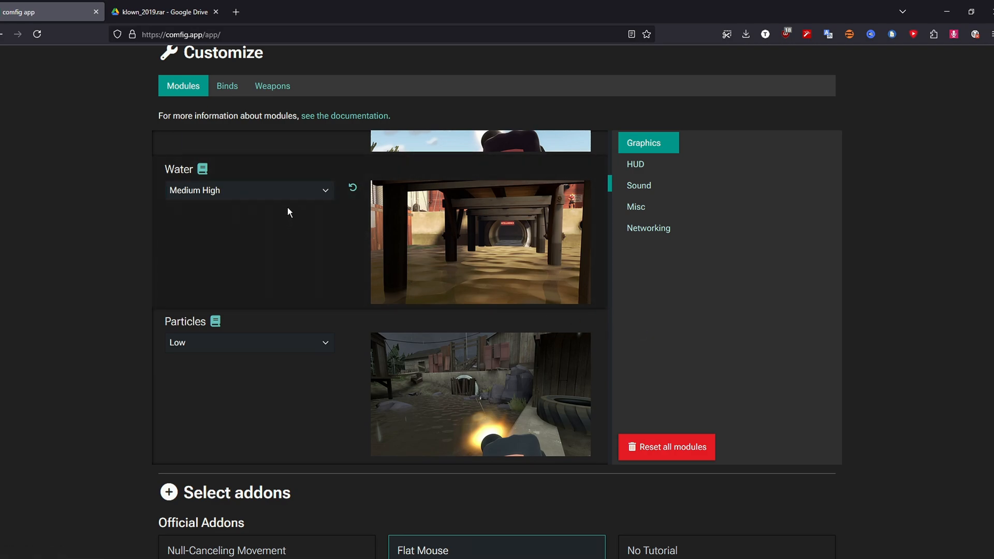
left_click(248, 190)
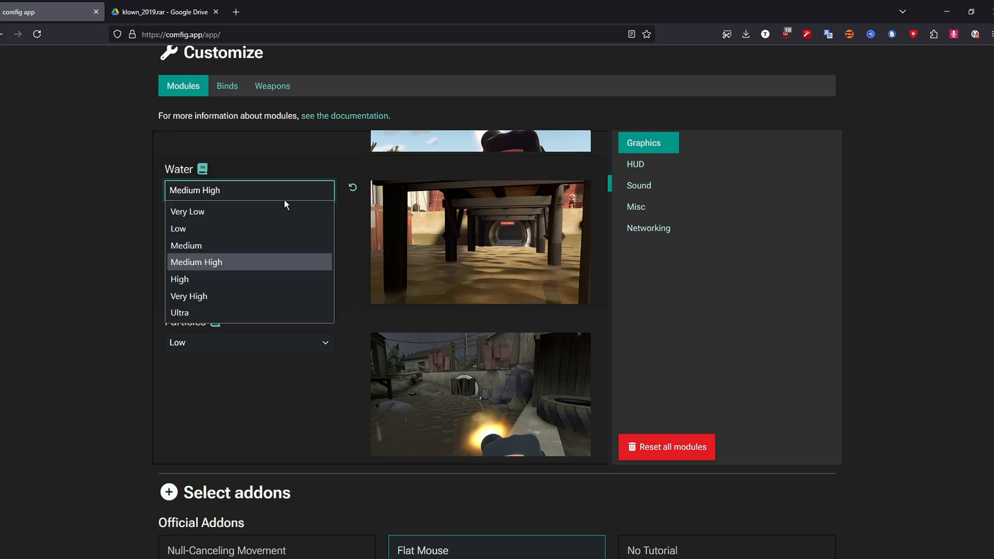
left_click(197, 262)
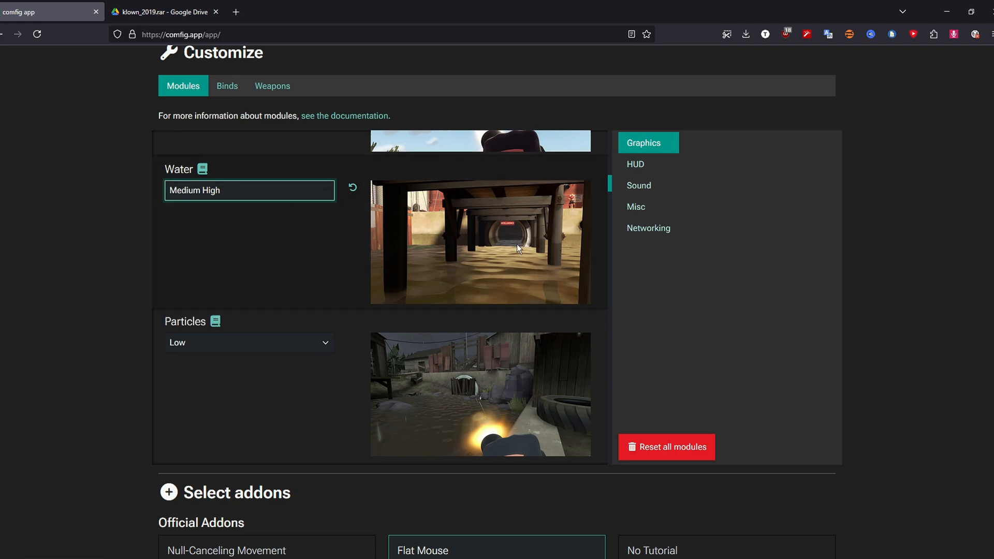
mouse_move(625, 288)
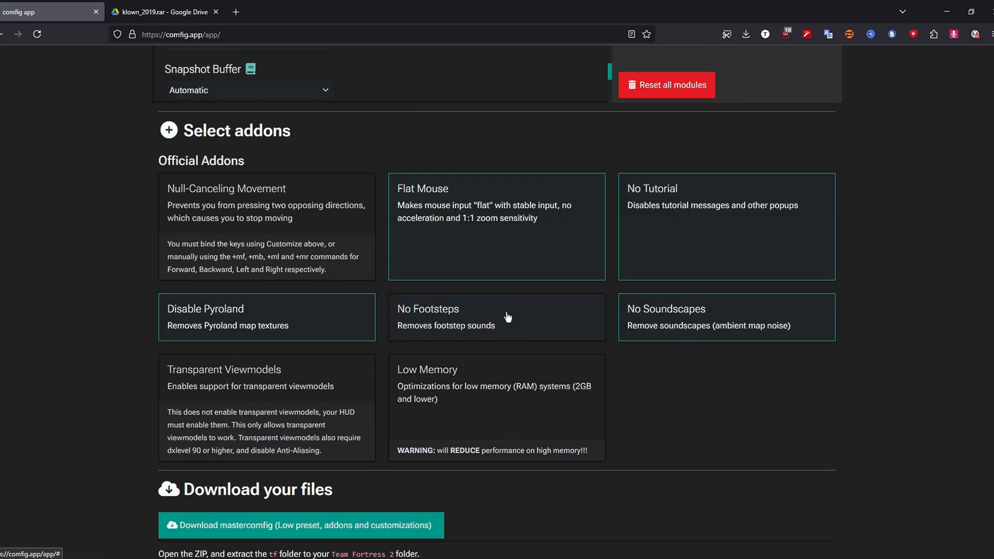
mouse_move(477, 280)
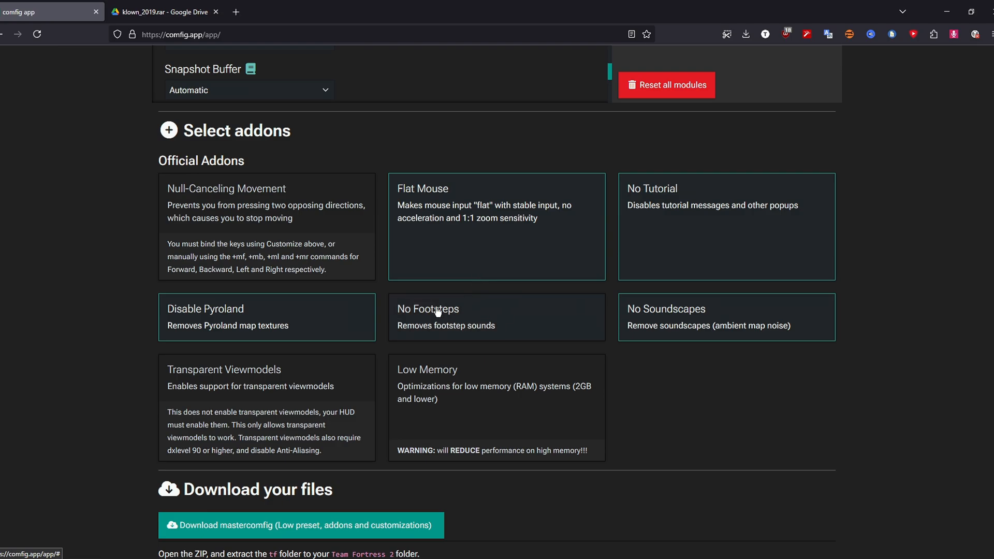
Step: Download the low preset package and copy the recommended launch options
scroll("down", 3)
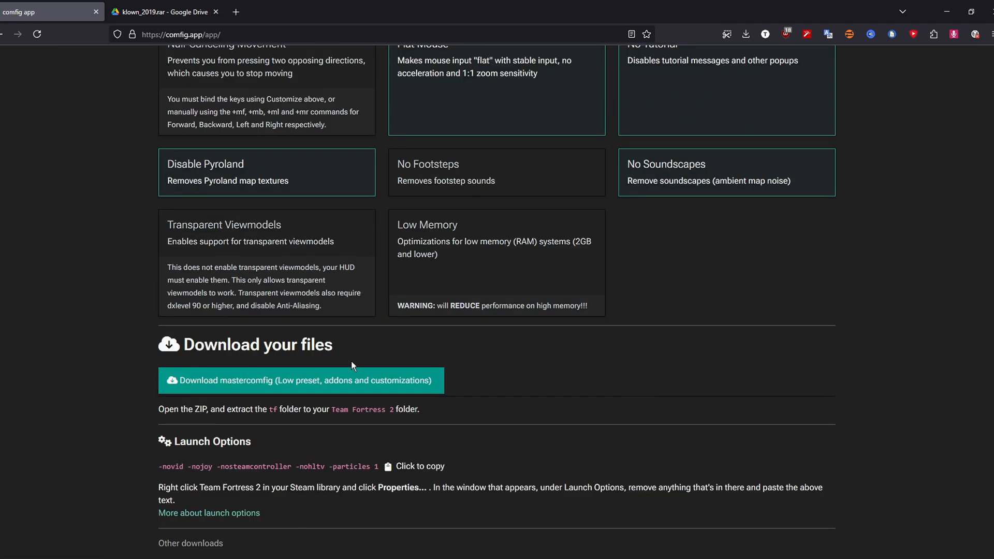
left_click(298, 381)
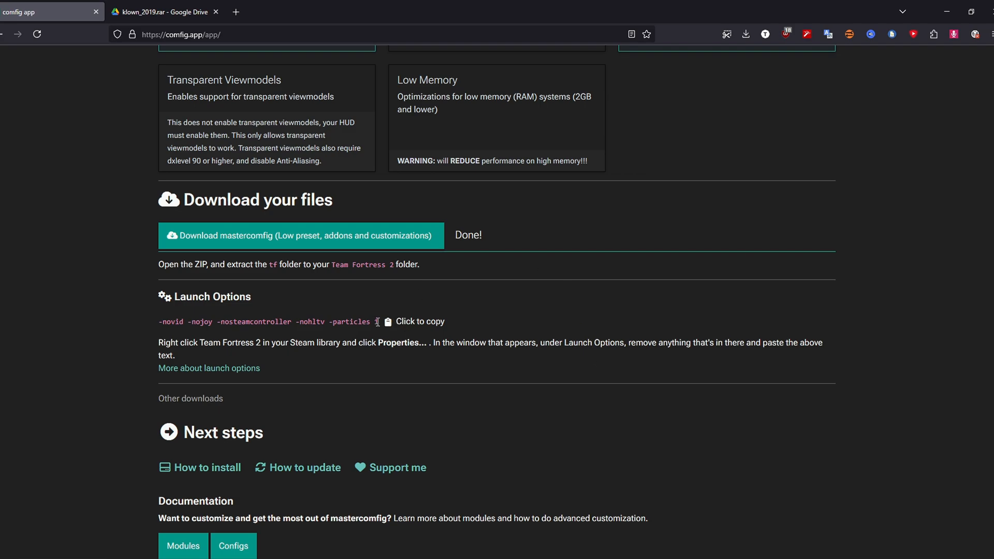
left_click(409, 322)
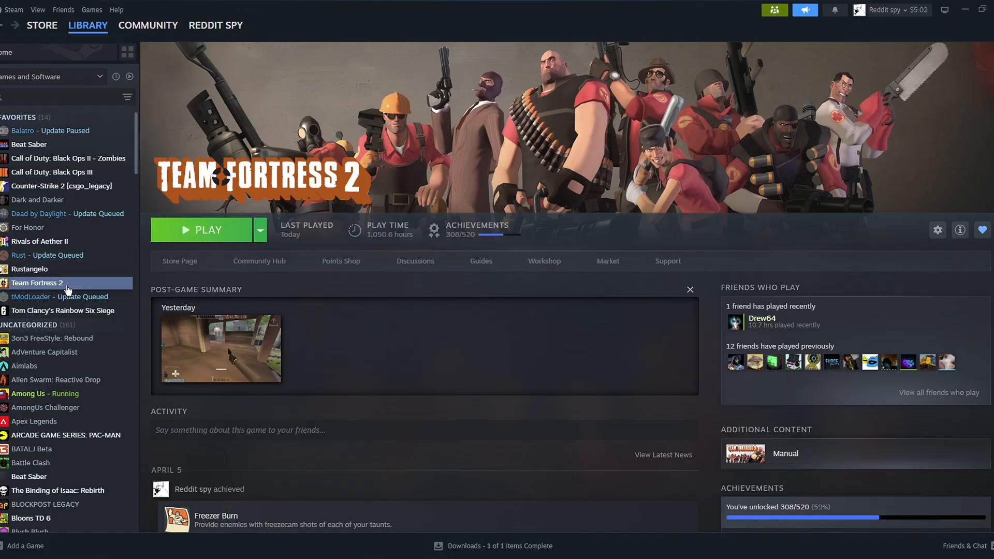
Step: Set TF2 launch options to -novid -nojoy -nosteamcontroller -nohltv -particles 1
right_click(37, 282)
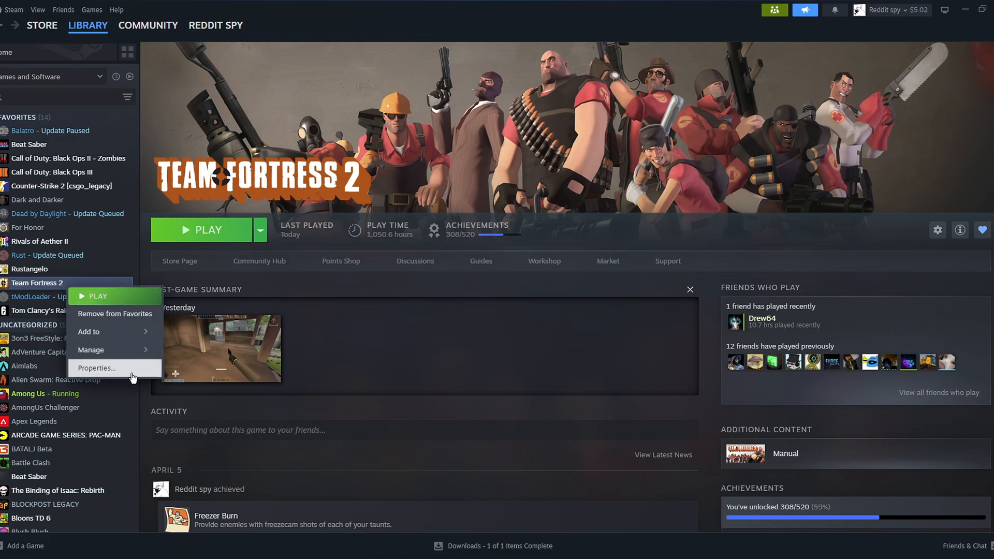
left_click(96, 368)
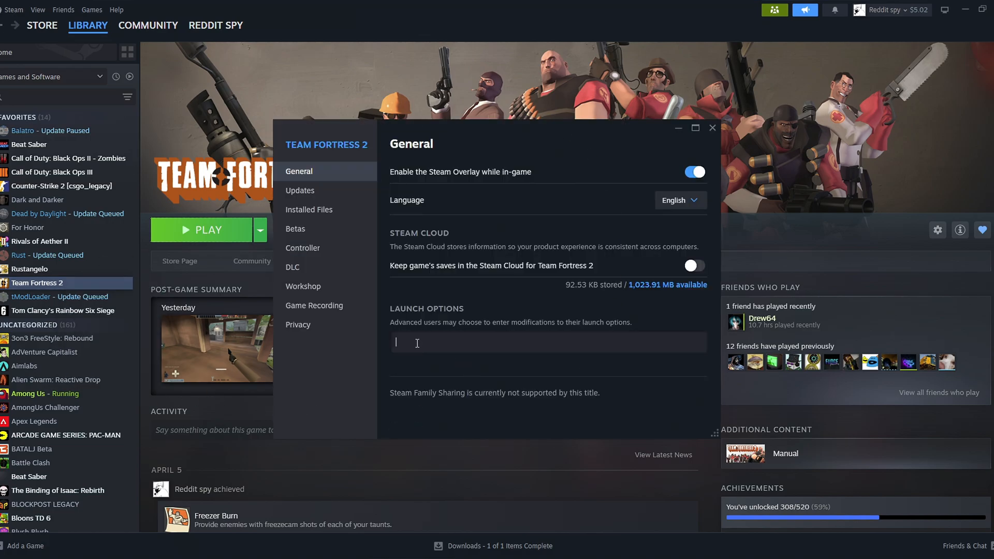
type("-novid -nojoy -nosteamcontroller -nohltv -particles 1")
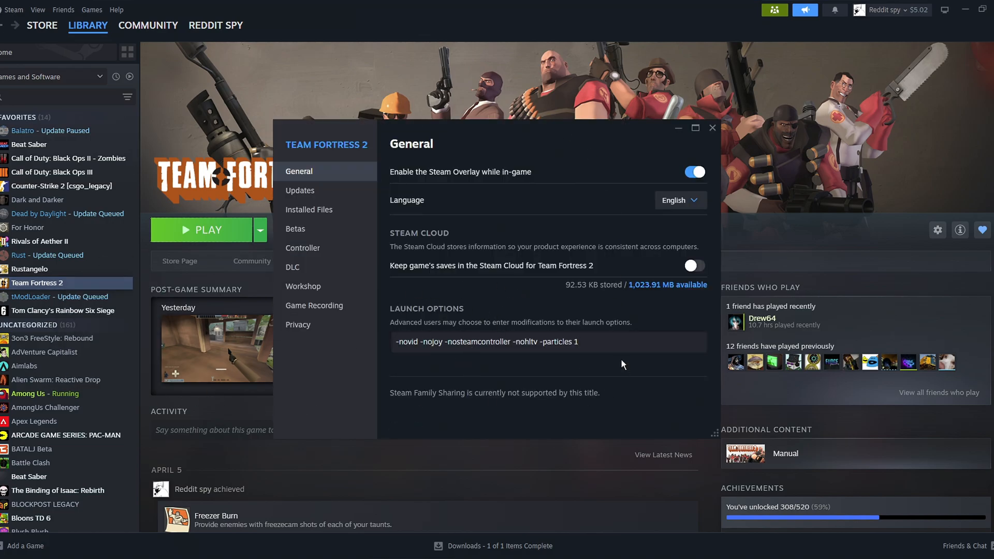
left_click(545, 341)
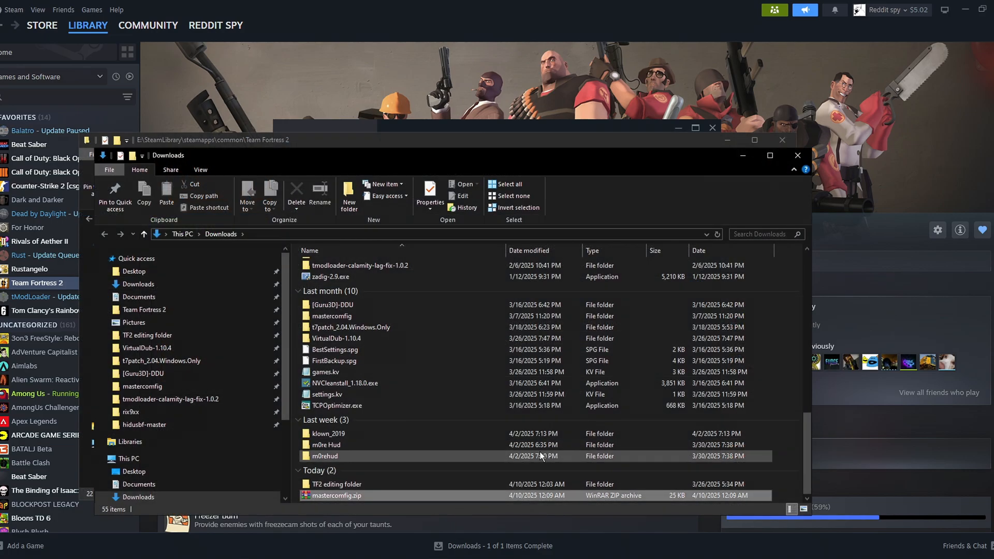
Step: Extract mastercomfig.zip from Downloads and open its tf folder
right_click(336, 495)
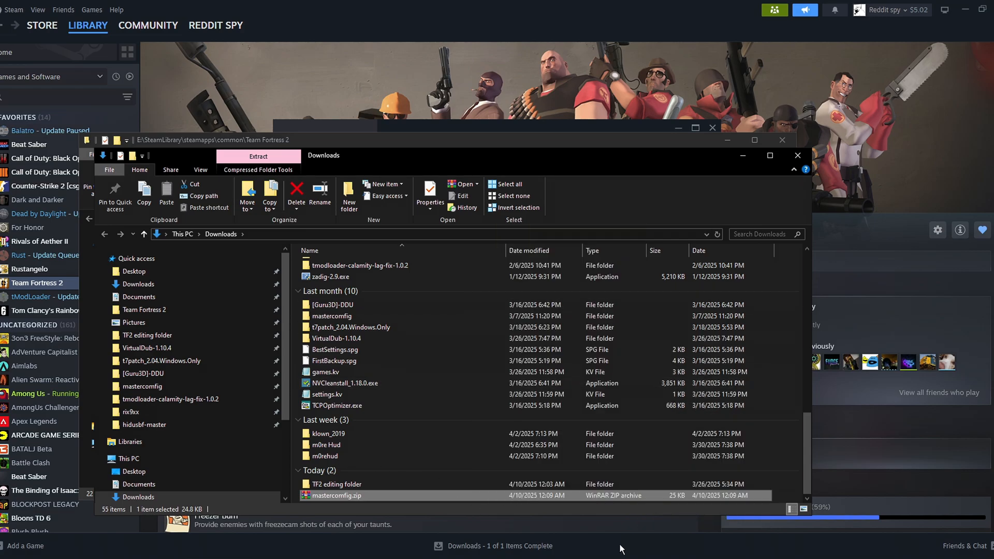
left_click(258, 155)
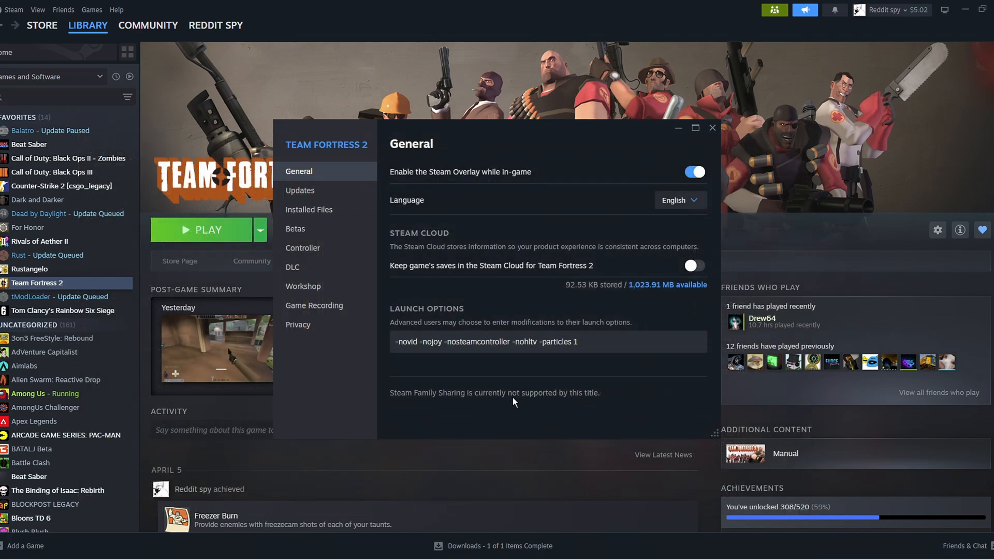
left_click(309, 209)
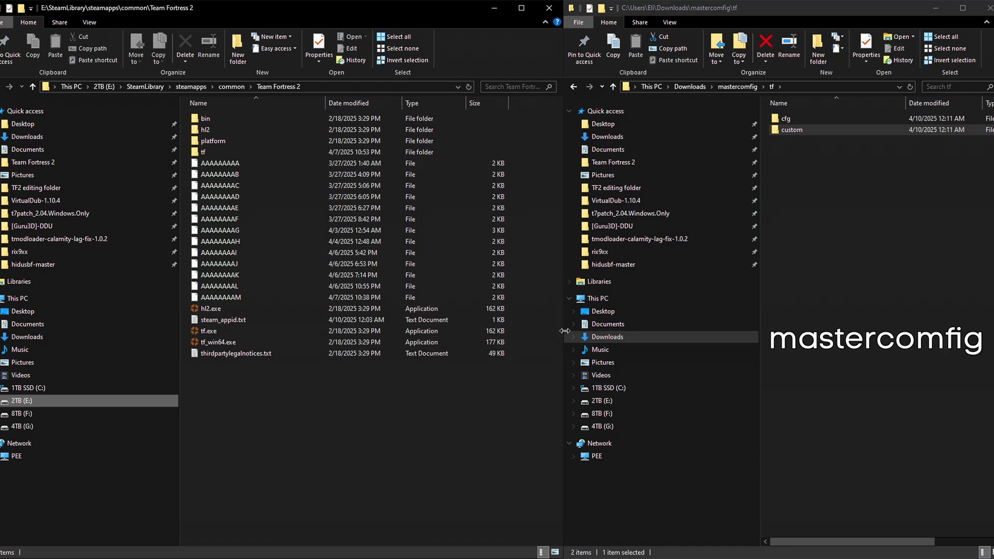
Step: Open the game's tf\cfg folder and the downloaded overrides folder side by side
left_click(790, 130)
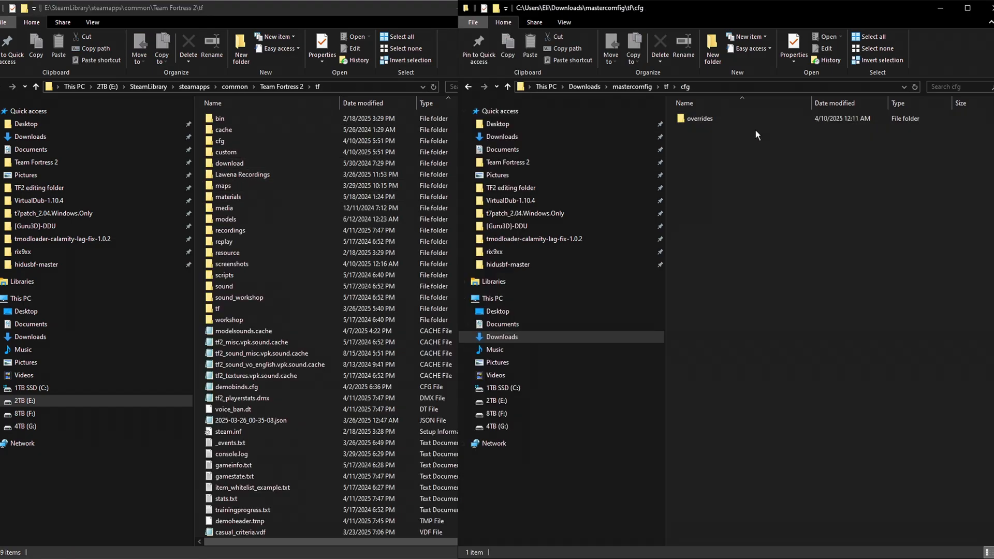
double_click(219, 140)
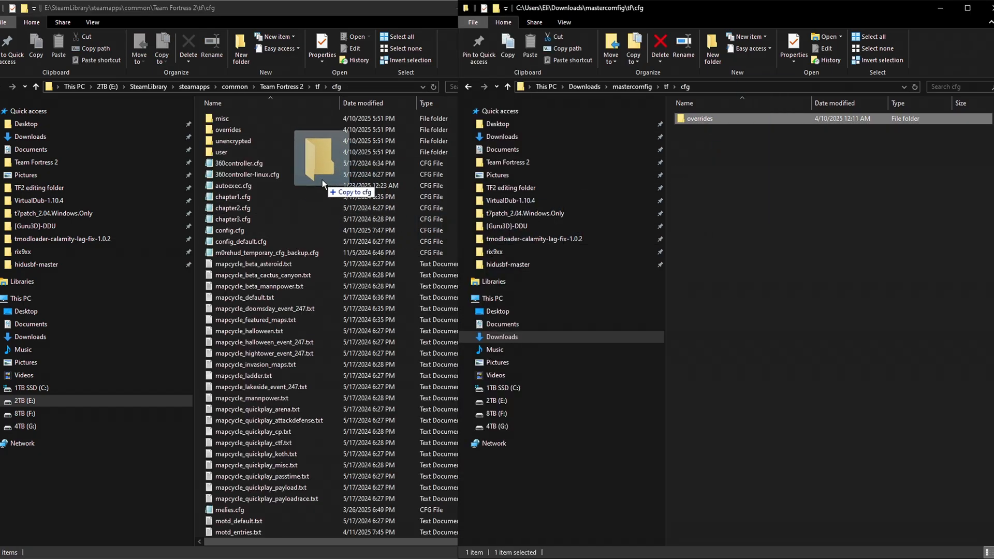
double_click(699, 119)
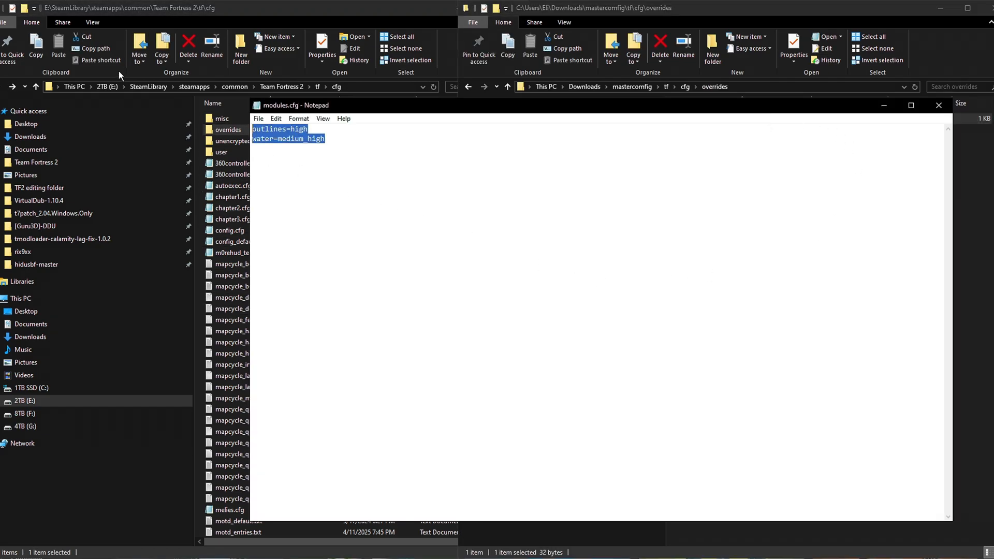
mouse_move(833, 116)
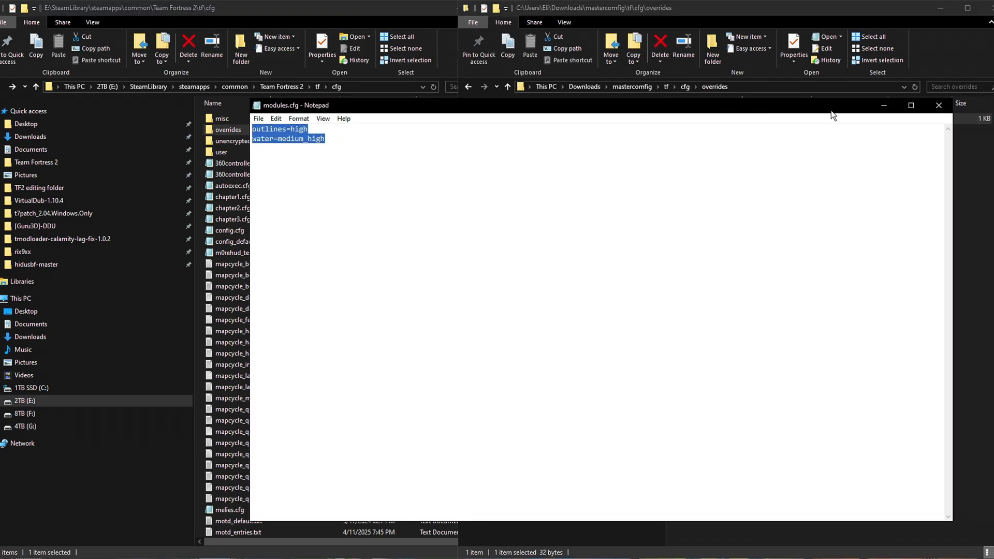
Step: Close the downloaded modules.cfg and add outlines=high to the game's modules.cfg
left_click(938, 105)
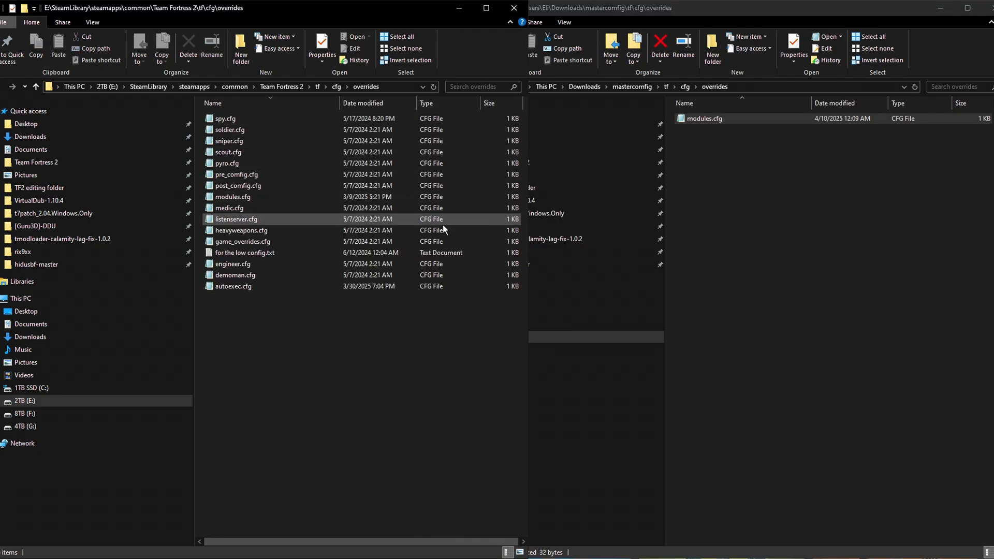
double_click(232, 197)
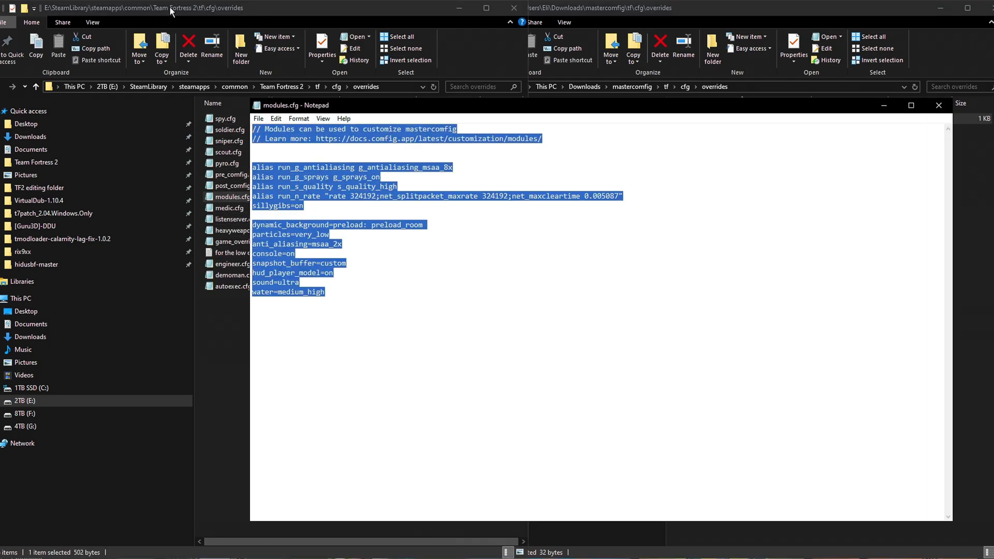
type("outlines=high")
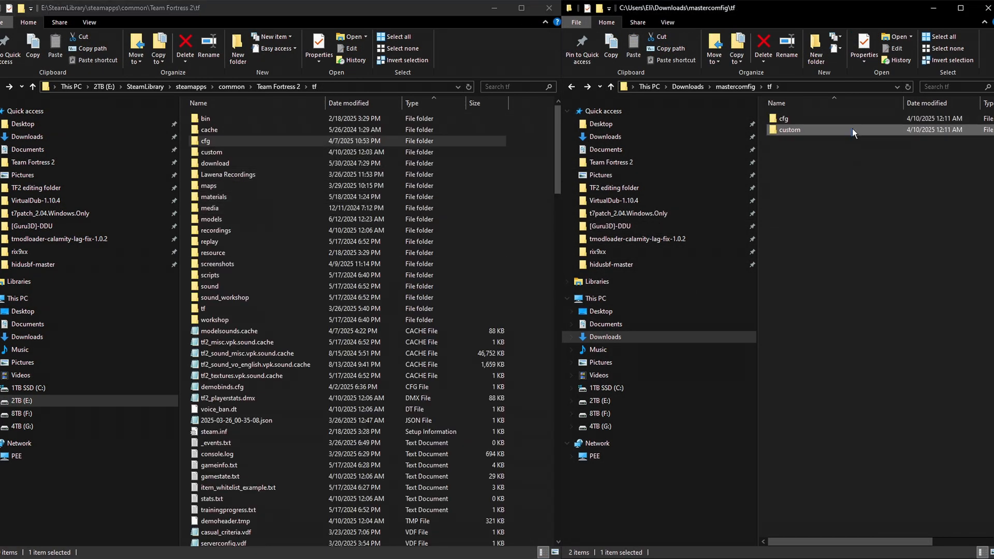
Step: Copy the mastercomfig .vpk files from the downloaded custom folder into tf\custom
left_click(208, 185)
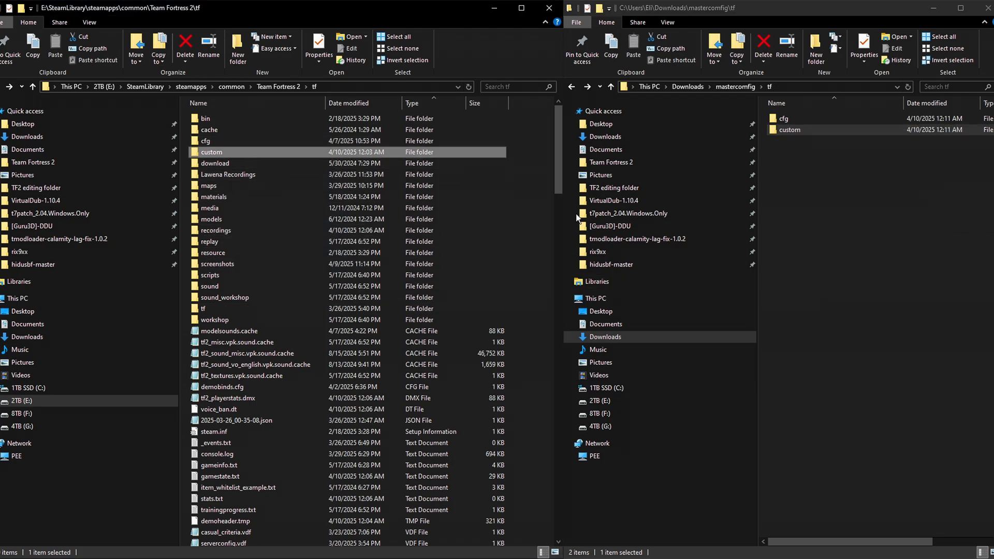
double_click(211, 152)
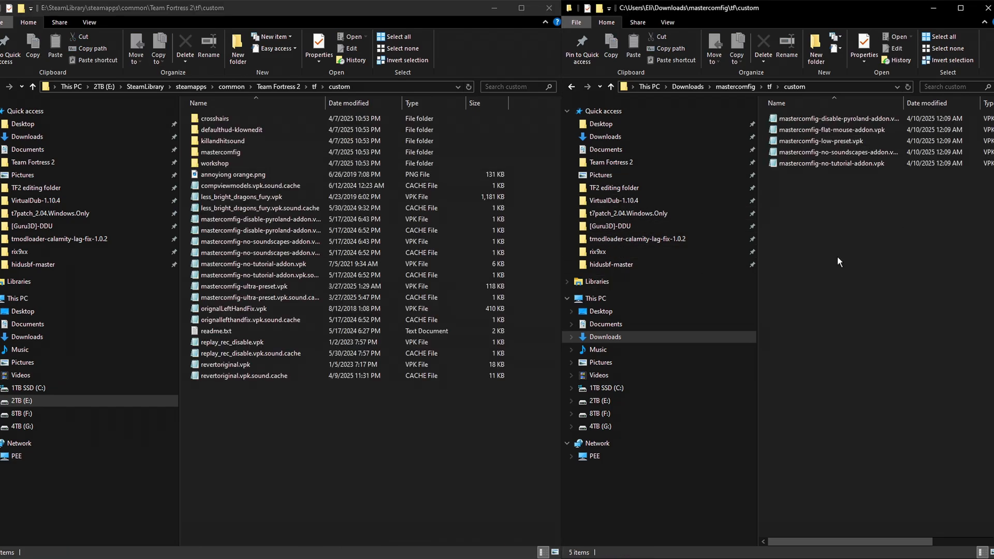
left_click_drag(830, 139, 340, 377)
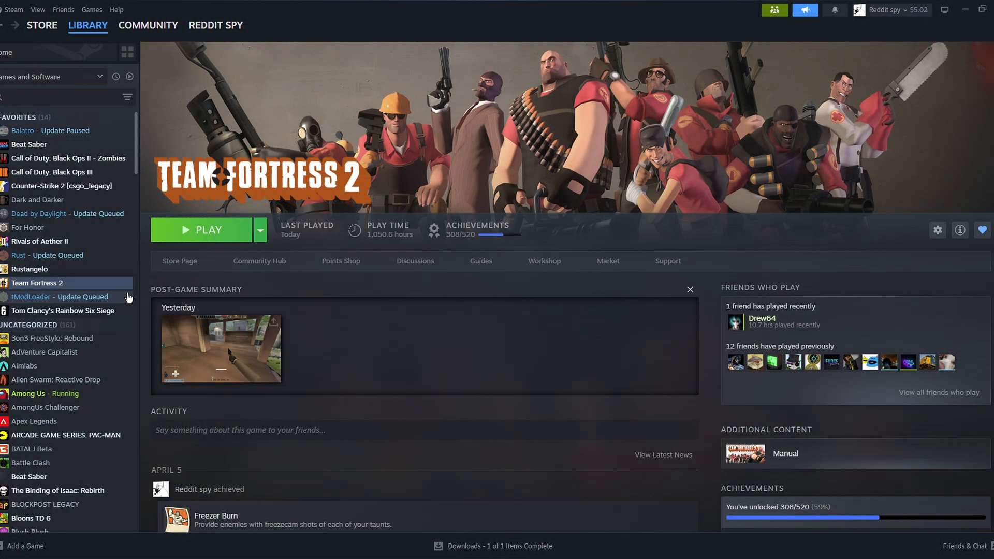
Step: Append -dxlevel 81 to Team Fortress 2's launch options
left_click(937, 229)
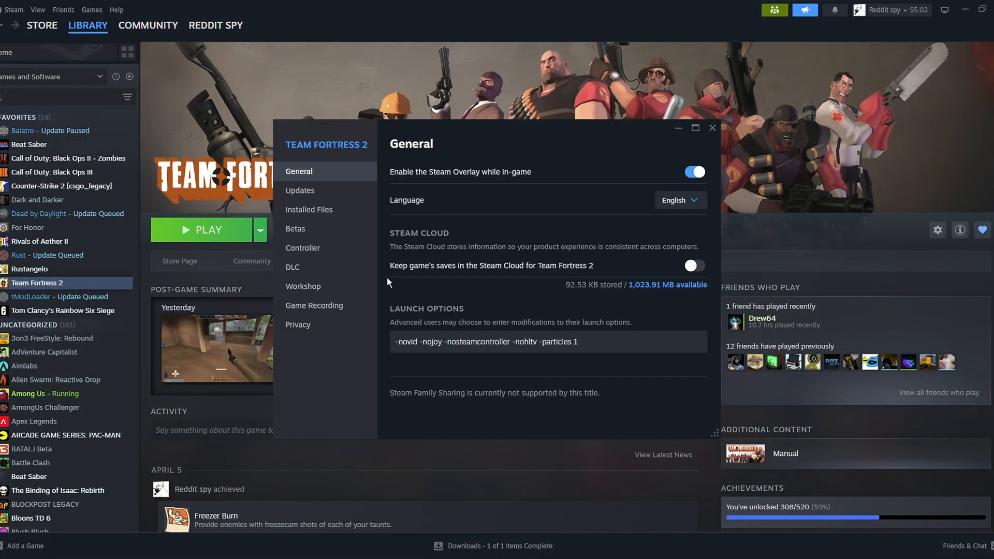
mouse_move(444, 293)
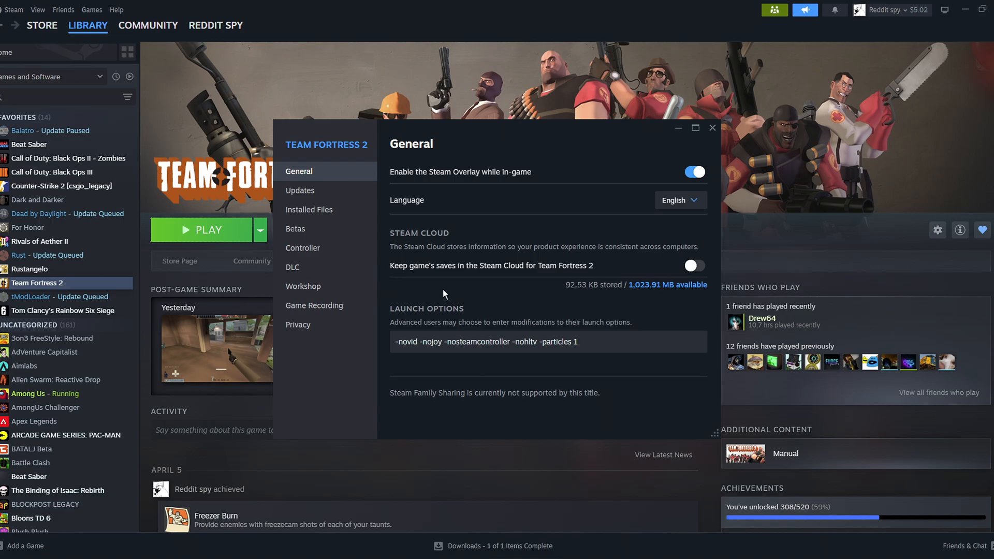
type("-")
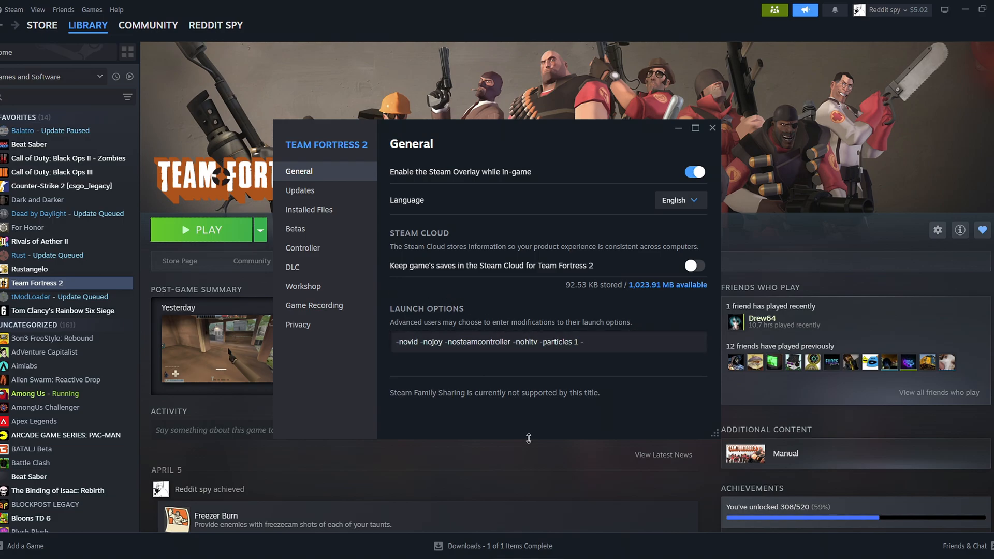
type("dxlevel 81")
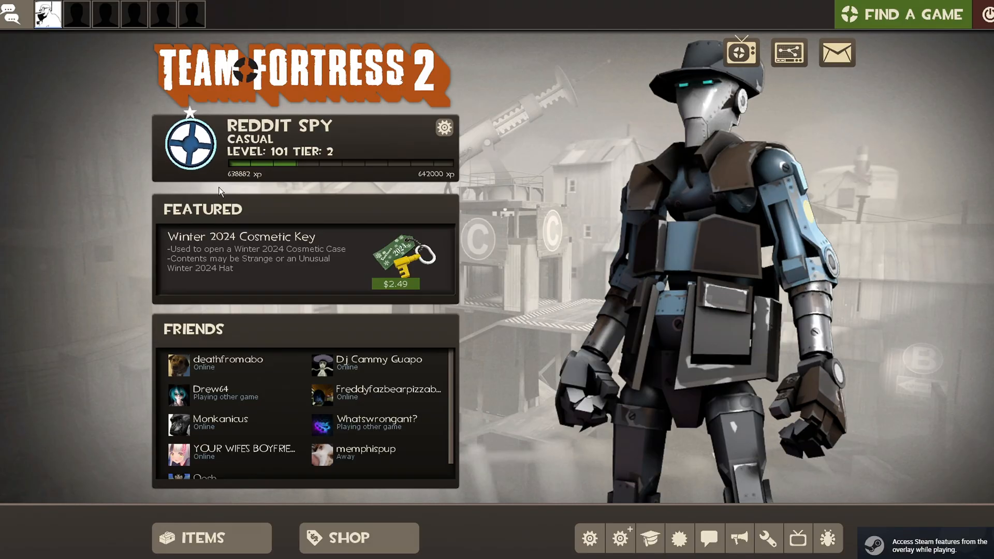
mouse_move(583, 375)
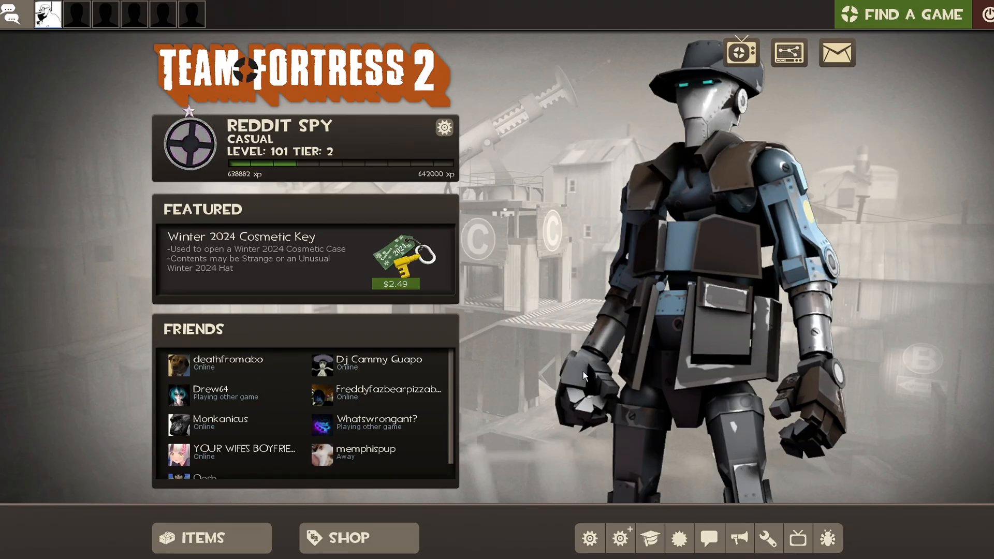
Step: Quit Team Fortress 2 from the main menu and confirm
left_click(985, 14)
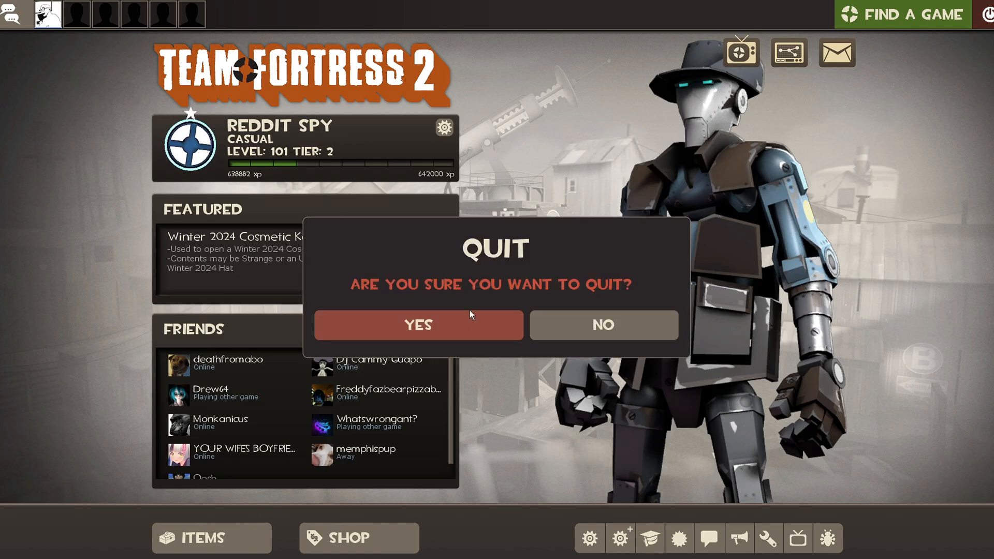
left_click(418, 325)
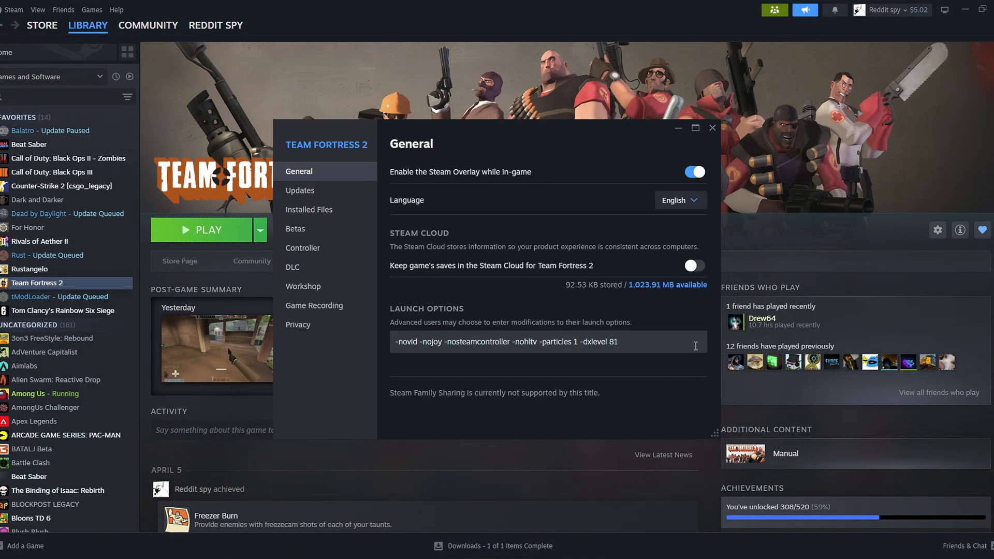
Step: Delete -dxlevel 81 from Team Fortress 2's launch options
double_click(590, 342)
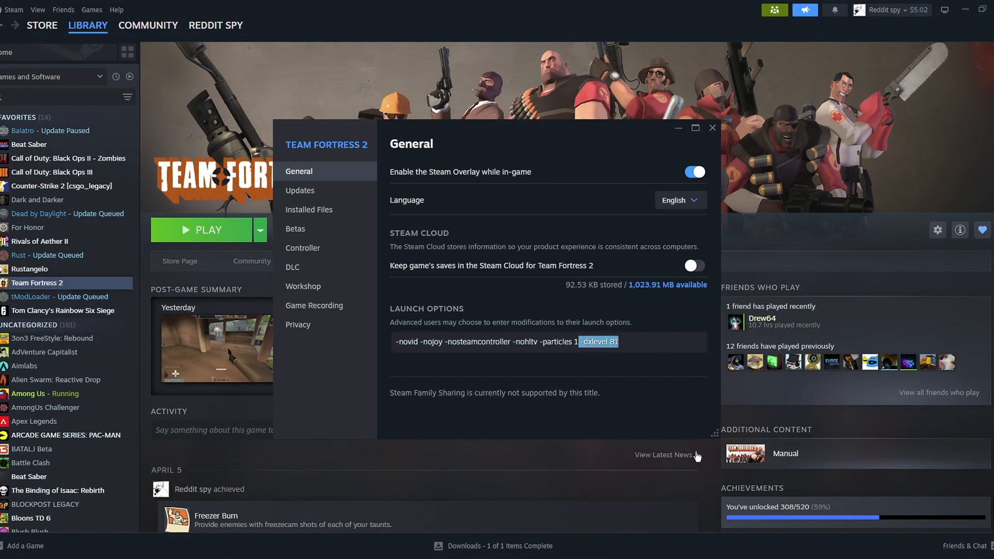
mouse_move(654, 425)
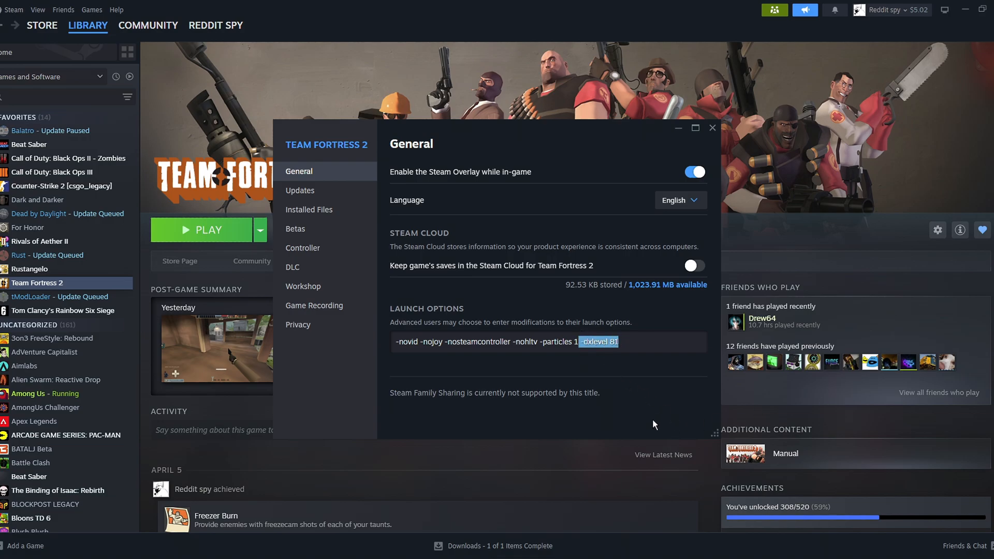
key("Delete")
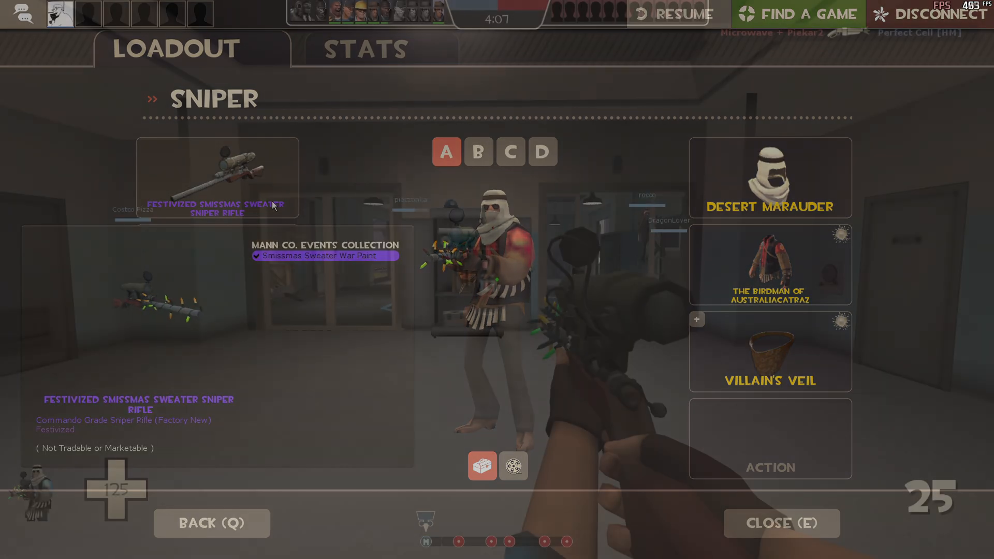
Step: Play a match with the low preset while watching the FPS counter
left_click(781, 522)
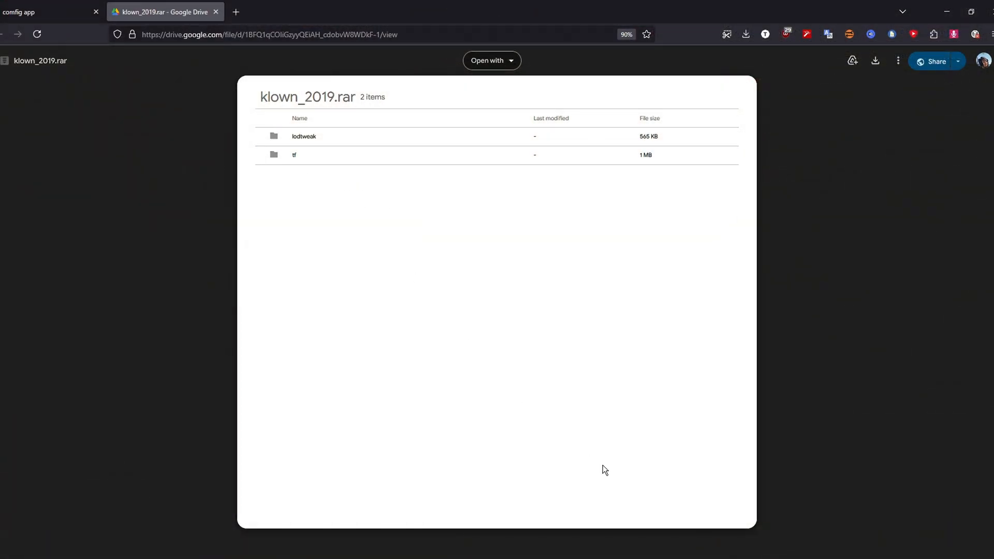
mouse_move(544, 387)
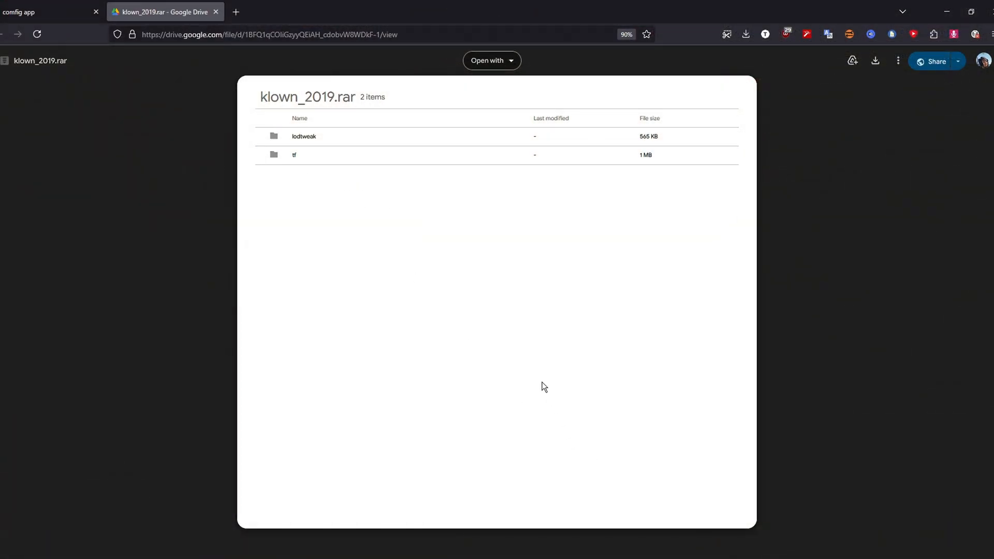
mouse_move(550, 383)
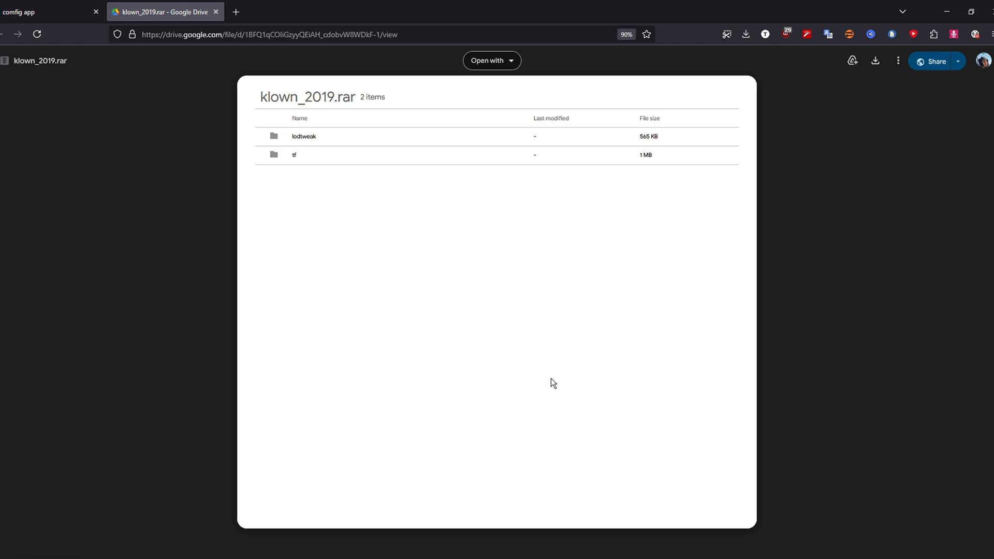
mouse_move(824, 132)
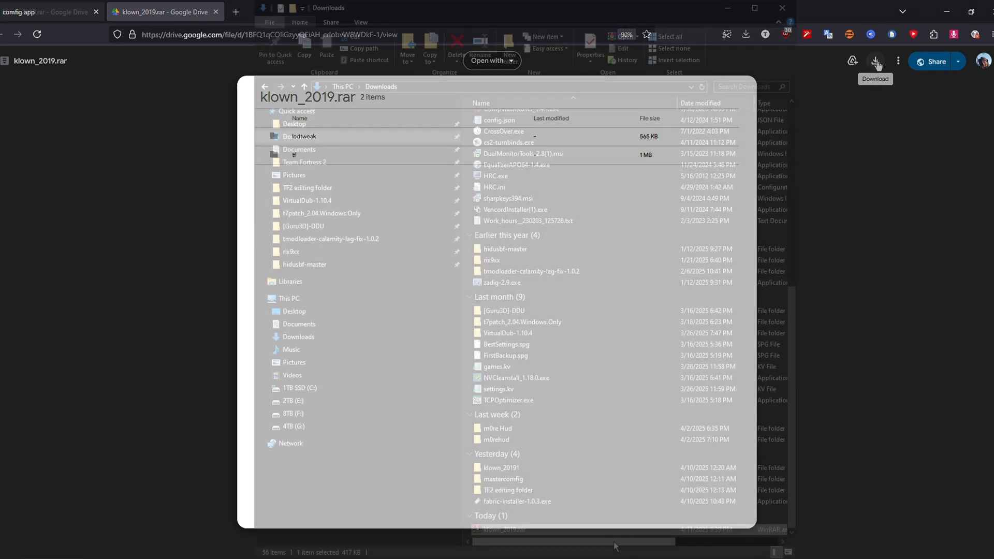
Step: Open Downloads\klown_2019\lodtweak and launch nvidiaInspector.exe
right_click(502, 529)
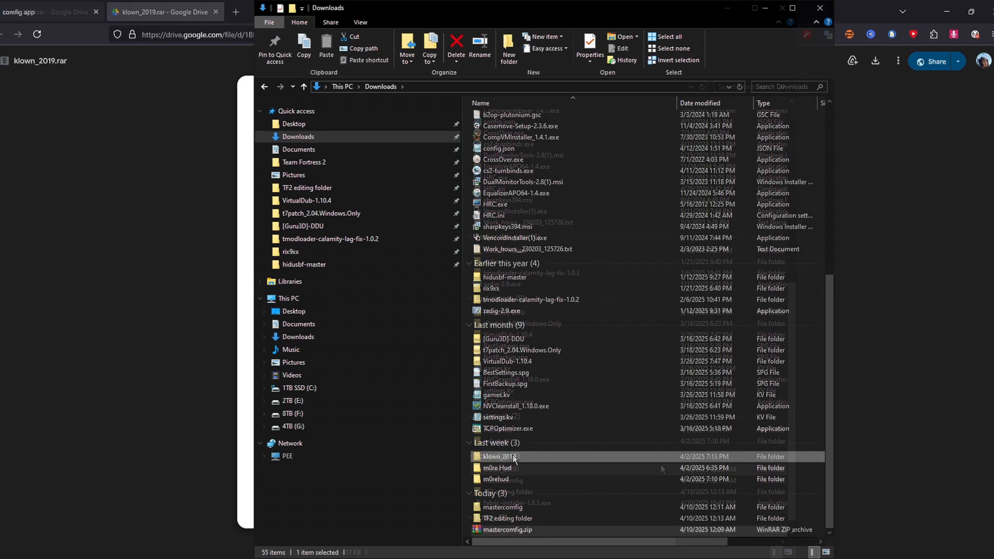
double_click(499, 457)
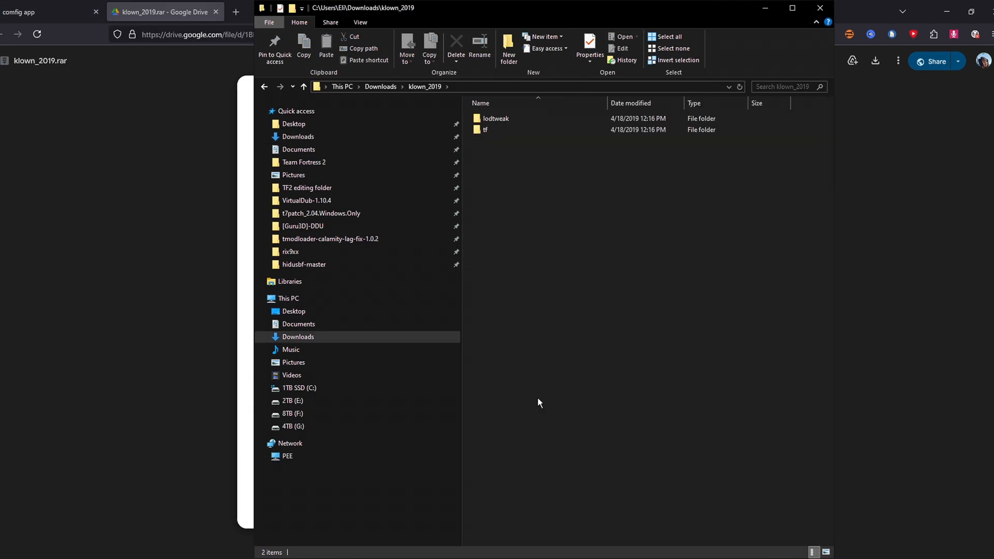
left_click(485, 129)
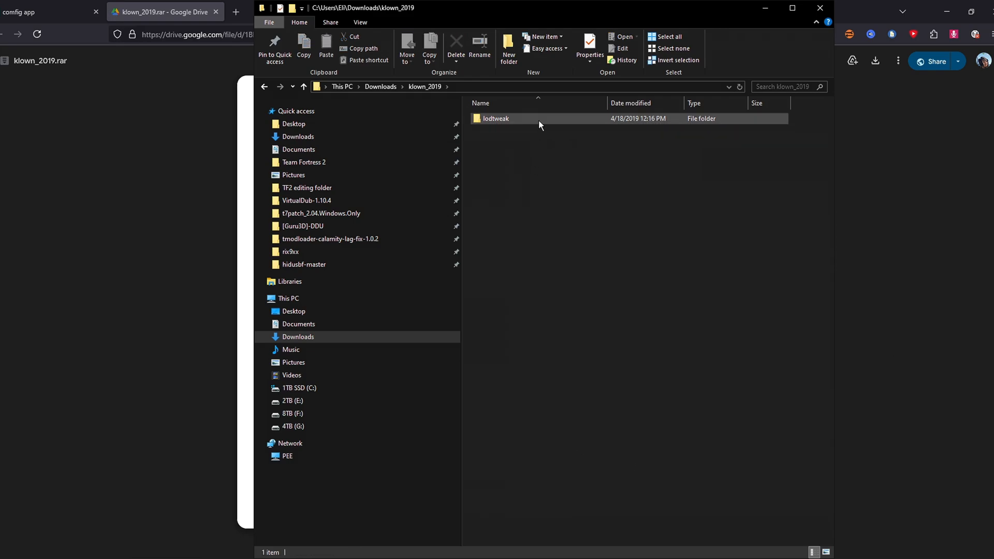
left_click(496, 119)
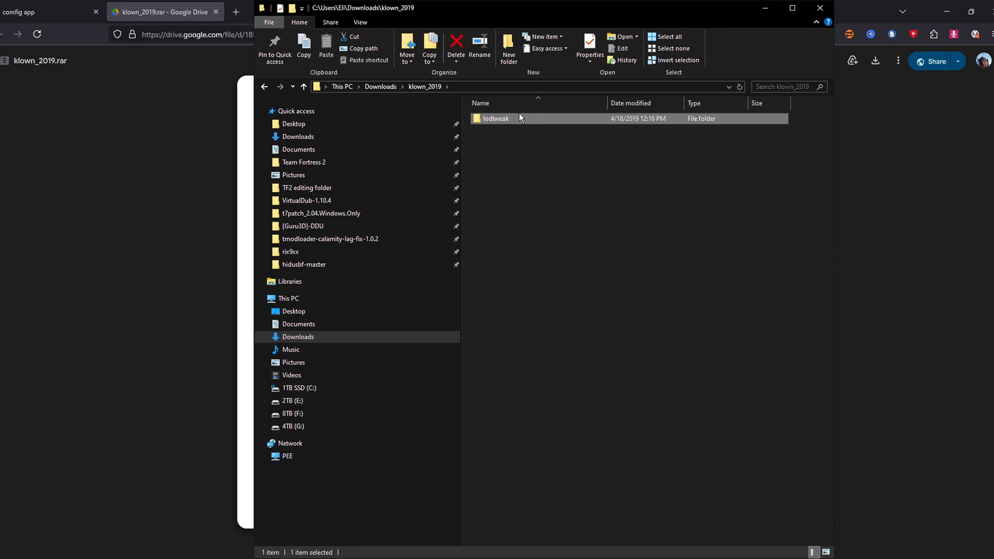
double_click(496, 119)
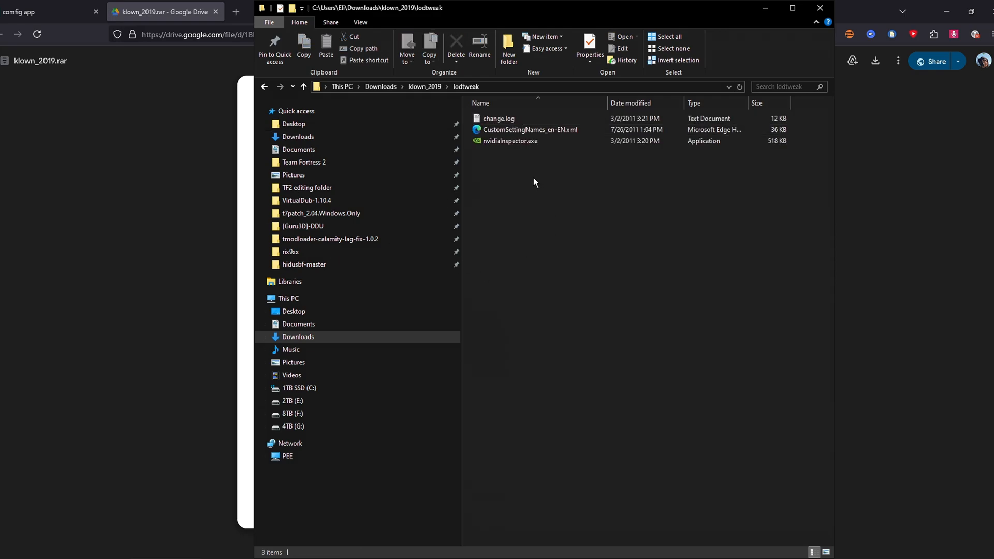
left_click(511, 141)
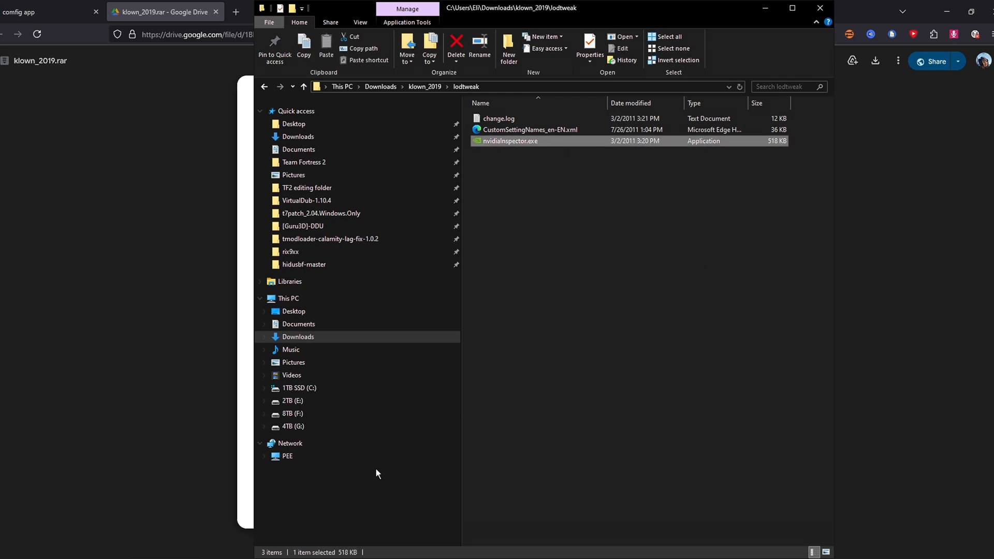
double_click(509, 141)
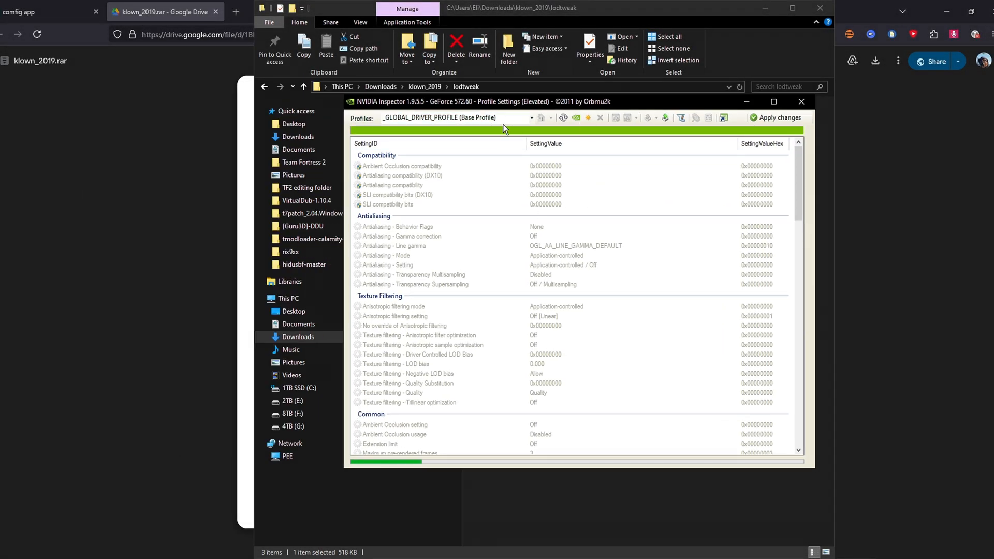
Step: Find the 'Team Fortress 2' profile and apply AA_MODE_REPLAY_MODE_ALL transparency supersampling with LOD bias 15
type("tea")
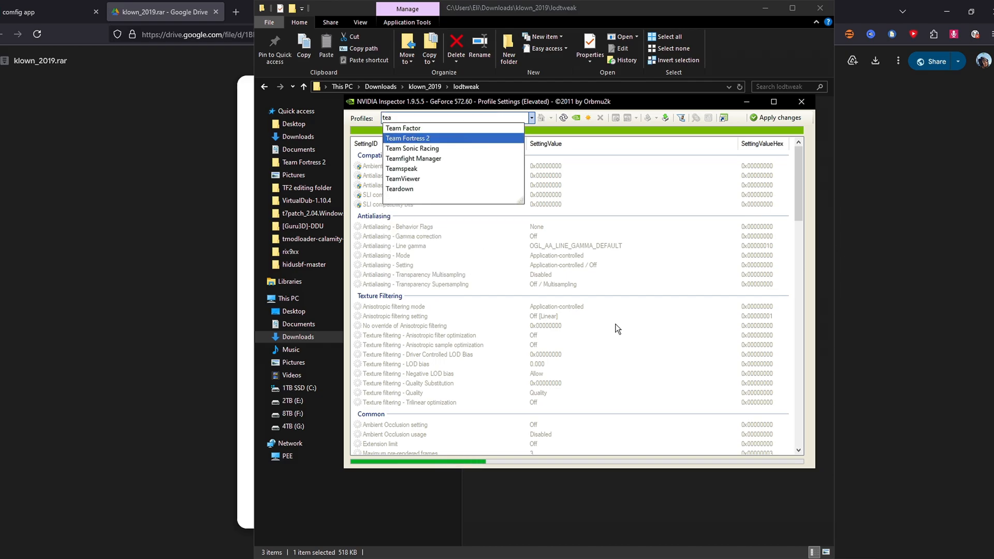
left_click(407, 138)
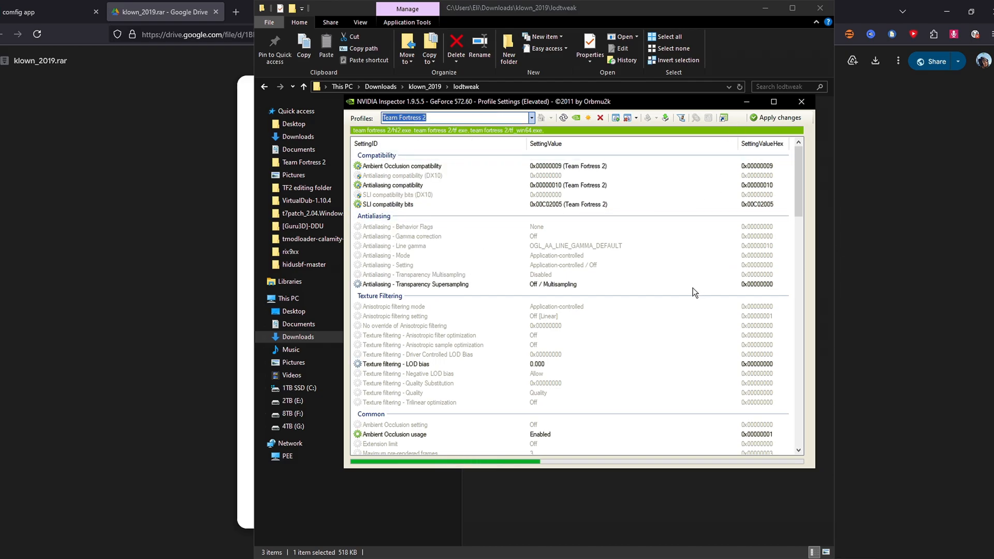
mouse_move(399, 311)
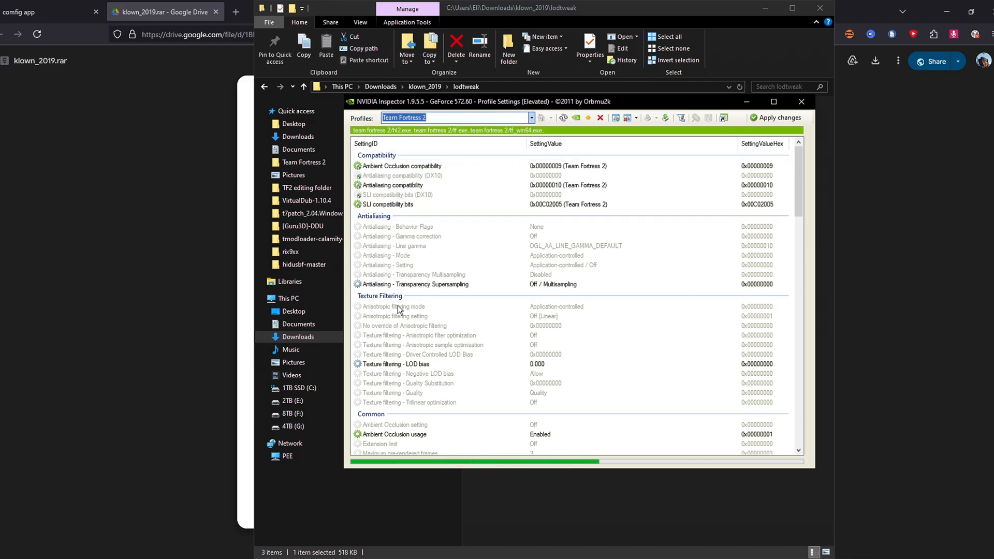
left_click(733, 284)
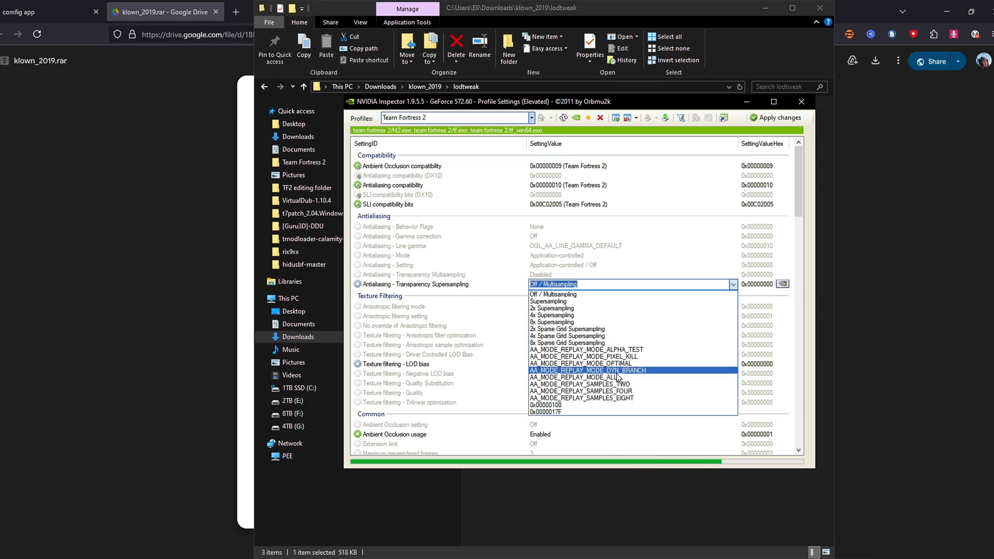
left_click(570, 378)
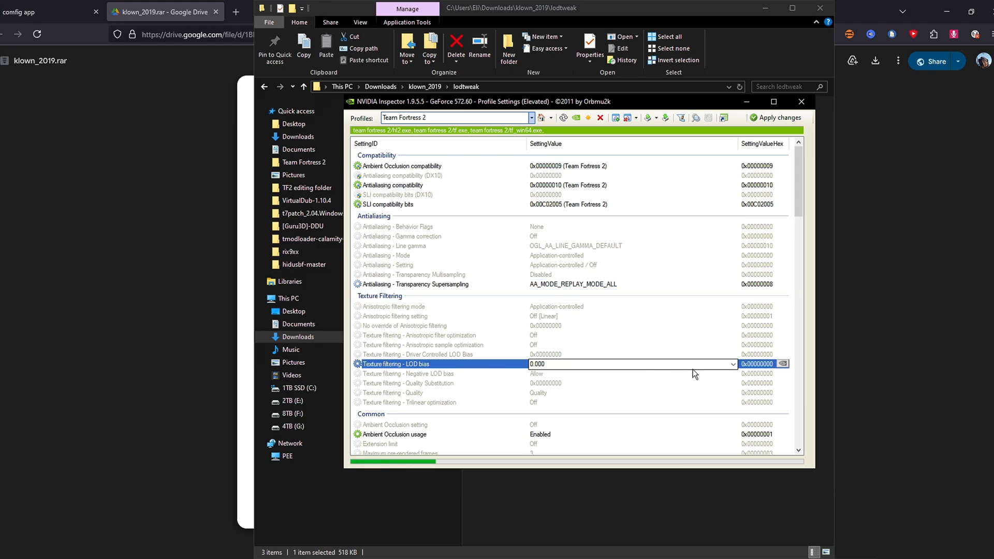
left_click(731, 363)
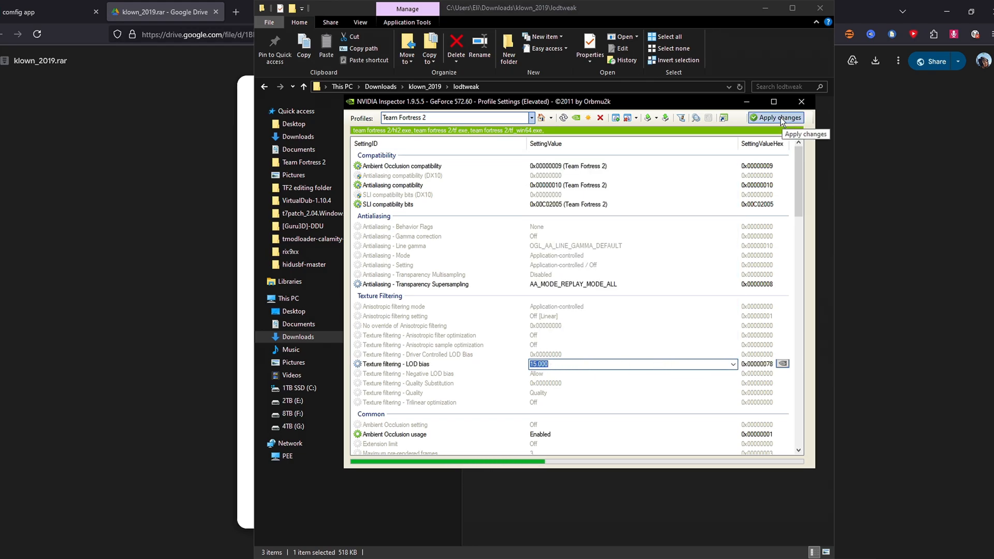
left_click(775, 117)
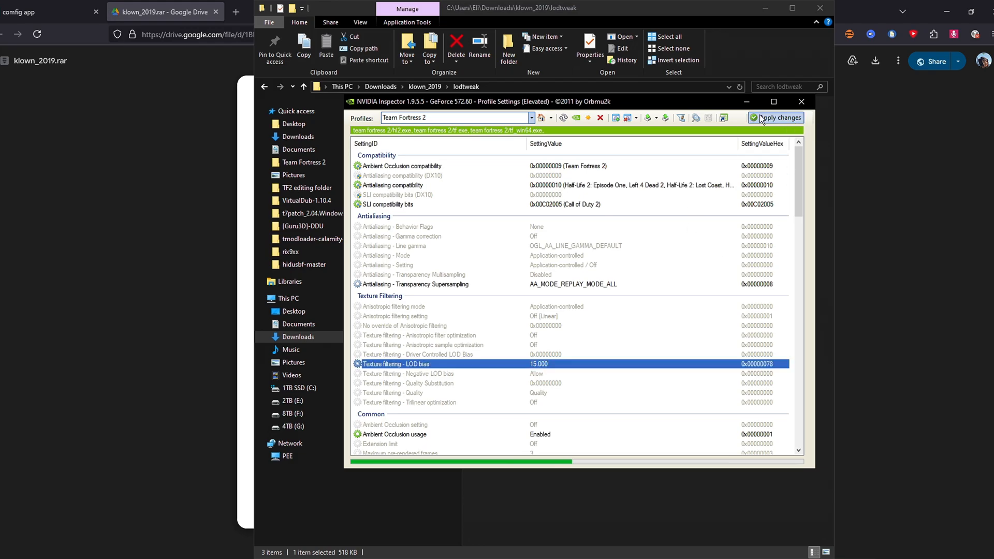